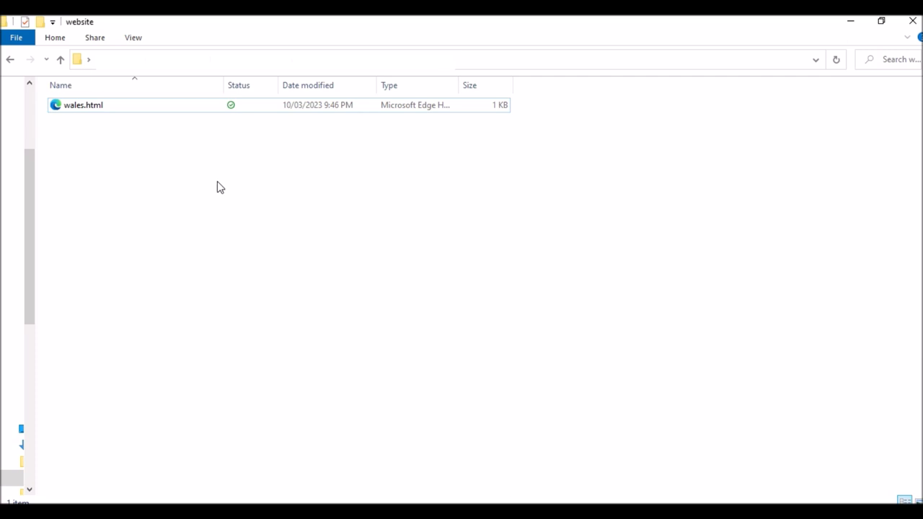
Step: Create a new folder named images beside wales.html and open it
right_click(219, 188)
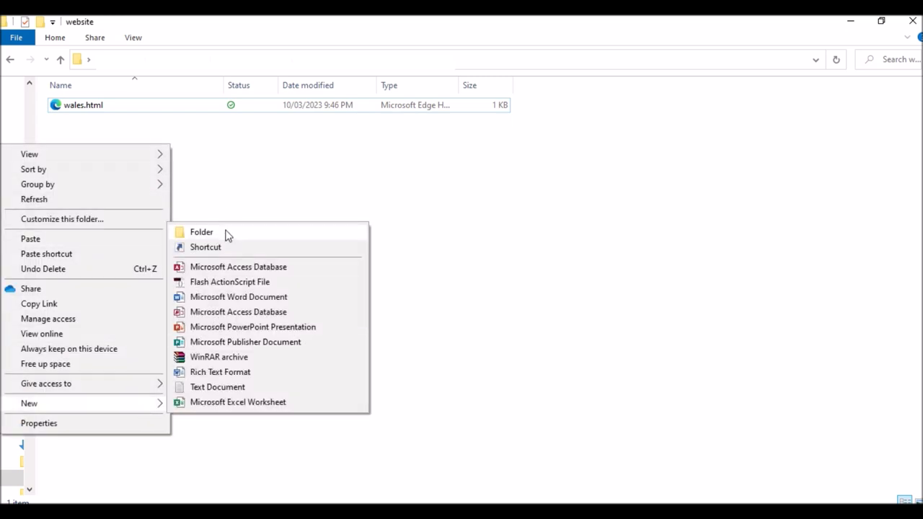
left_click(202, 231)
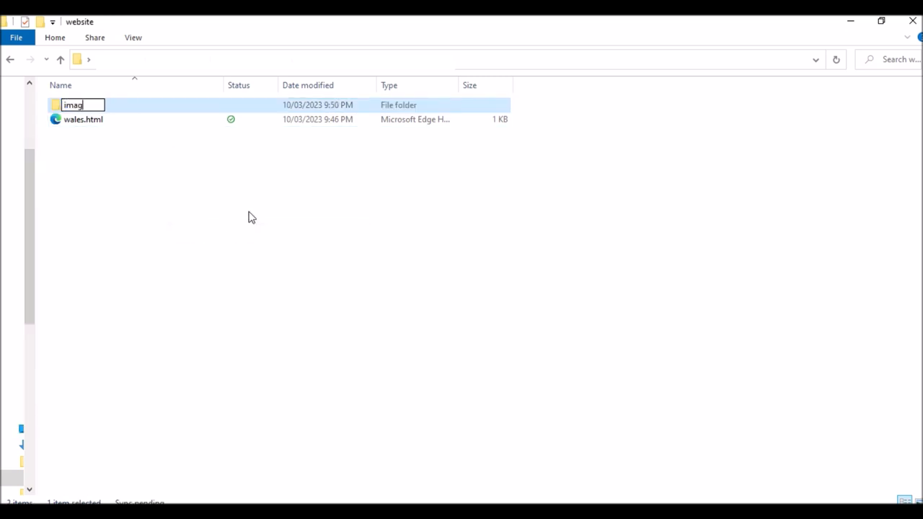
type("es")
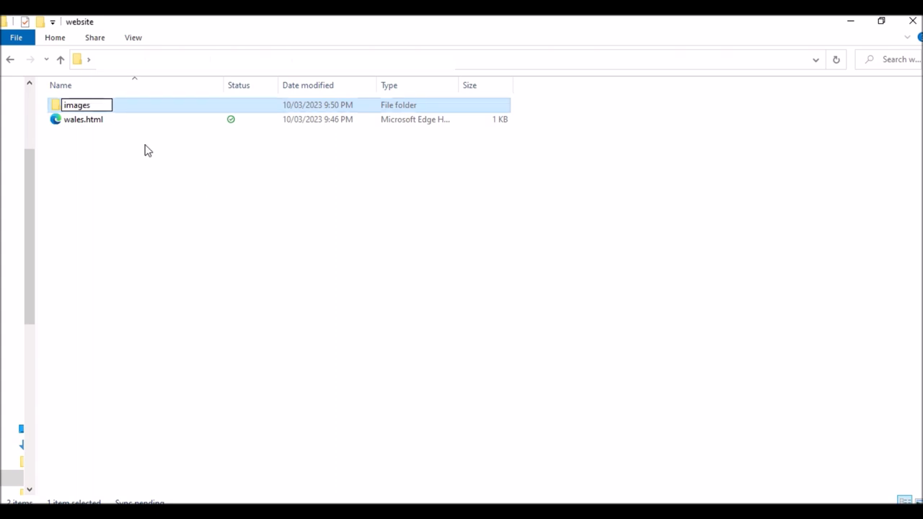
double_click(78, 104)
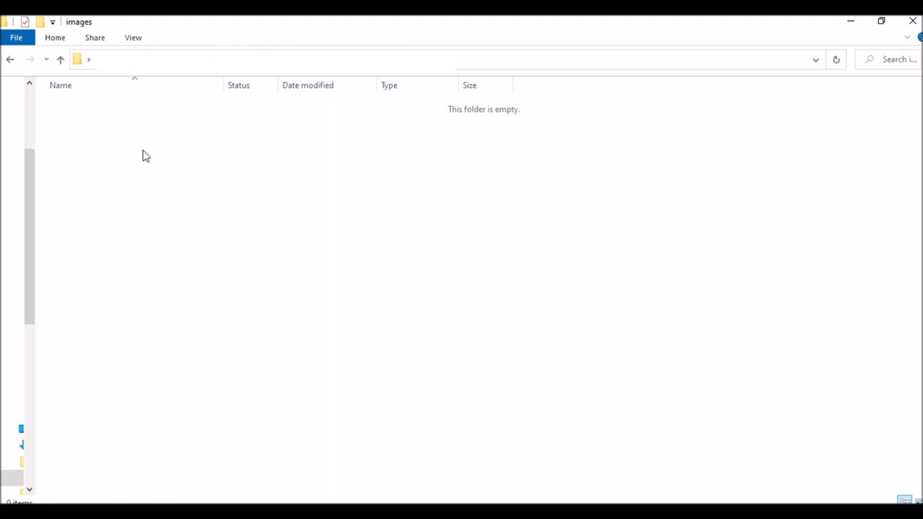
mouse_move(151, 177)
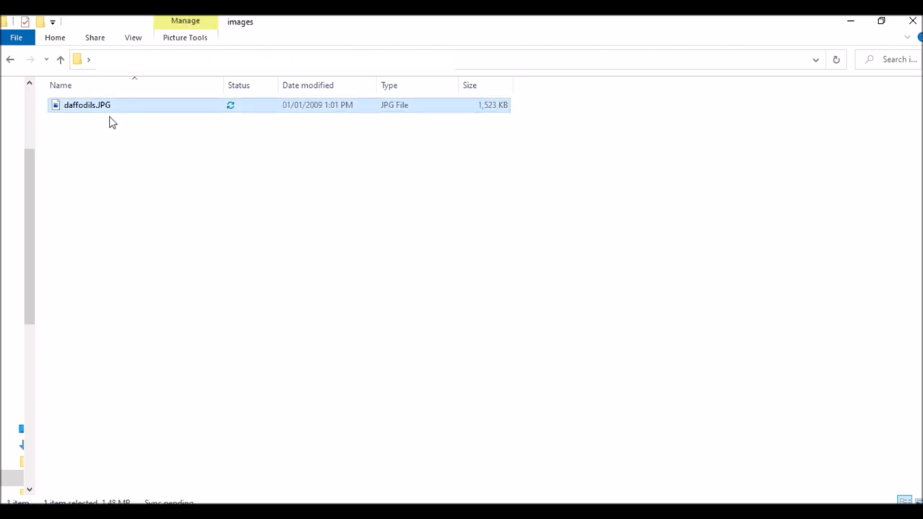
mouse_move(114, 113)
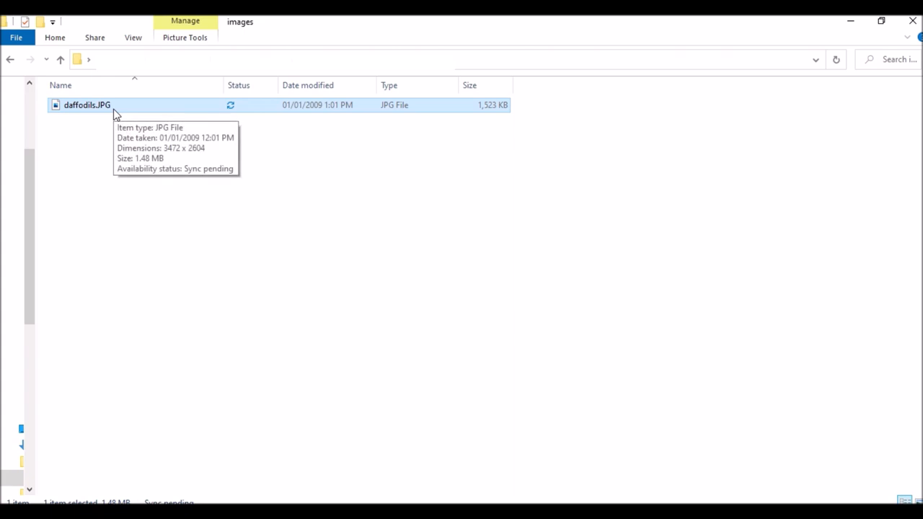
mouse_move(132, 44)
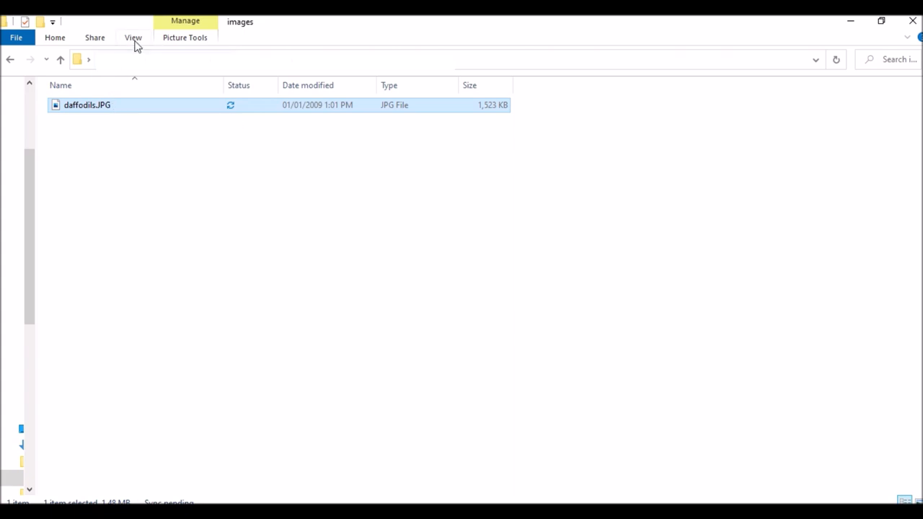
Step: Place daffodils.JPG into the images folder as its only item
left_click(133, 38)
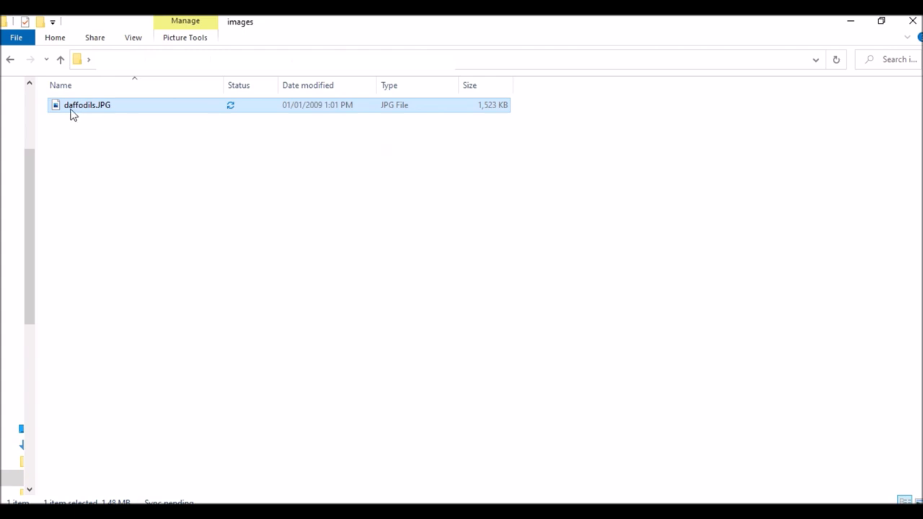
mouse_move(108, 107)
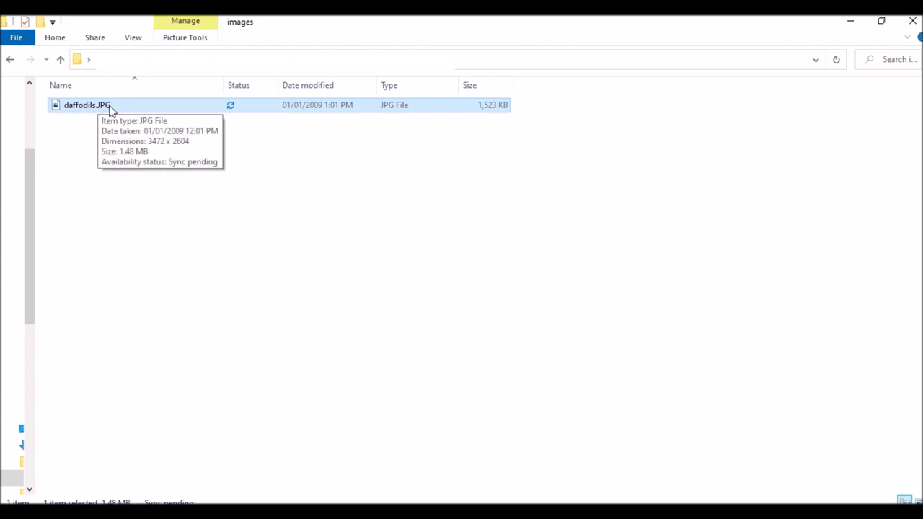
mouse_move(387, 467)
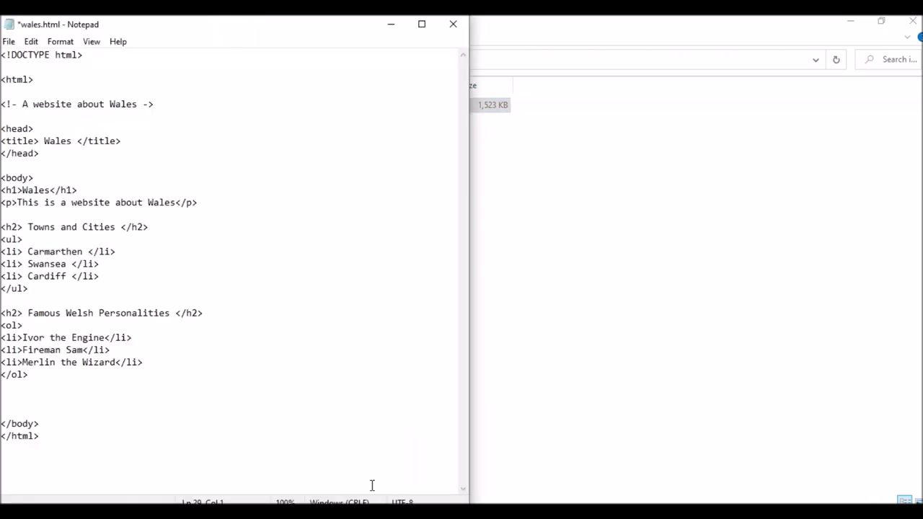
mouse_move(349, 505)
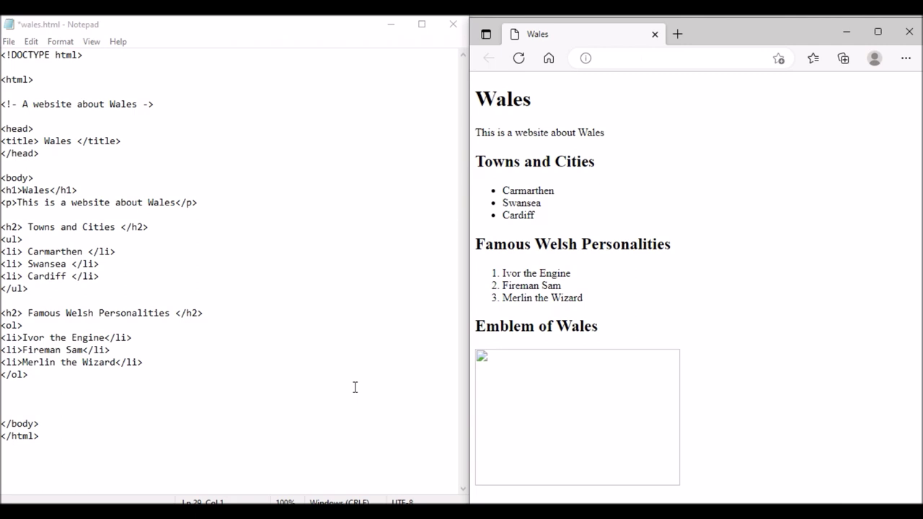
mouse_move(75, 398)
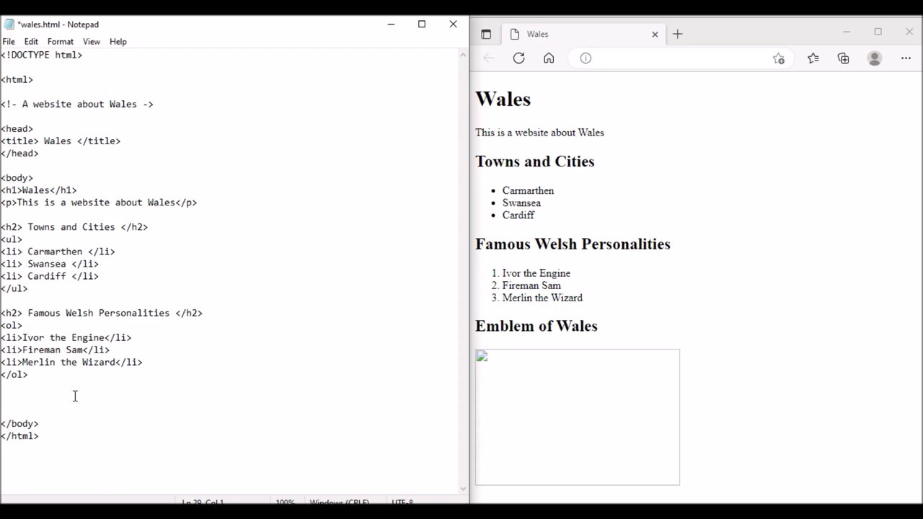
Step: Write <img src="images/daffodils.JPG" below the ordered list in wales.html
type("<")
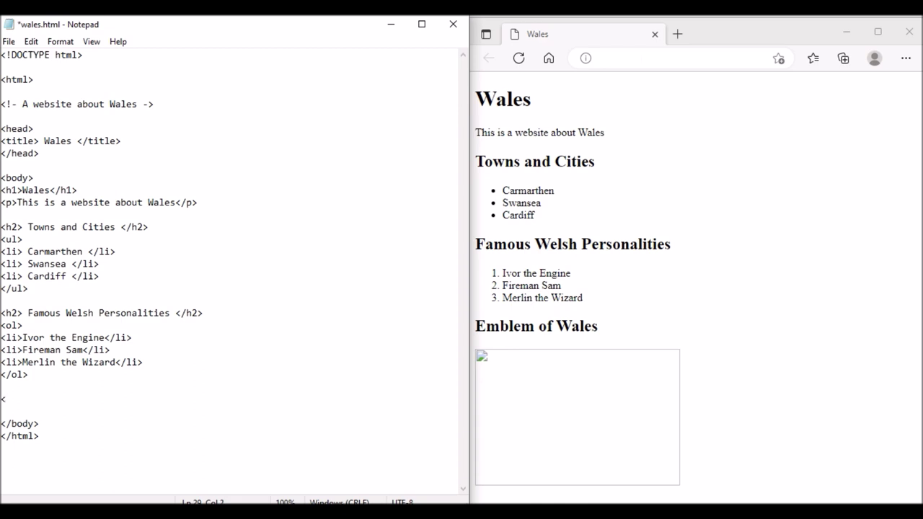
type("img")
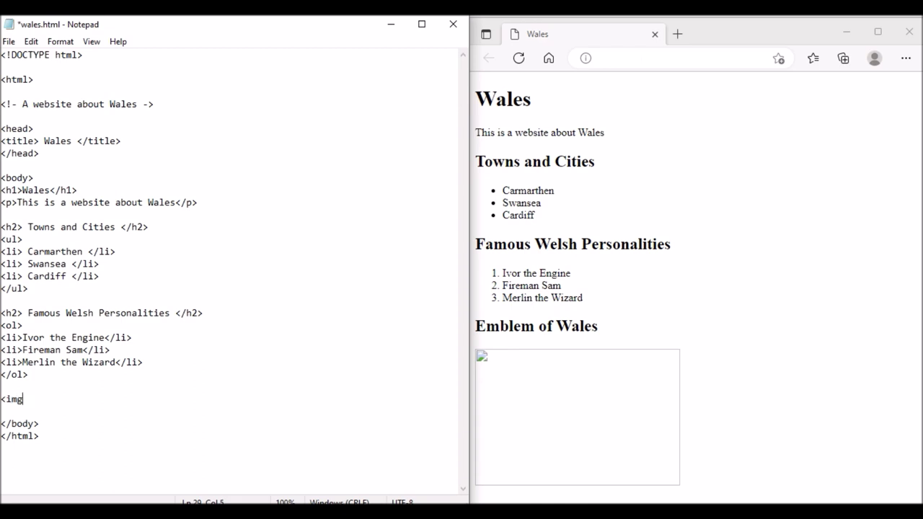
type("src")
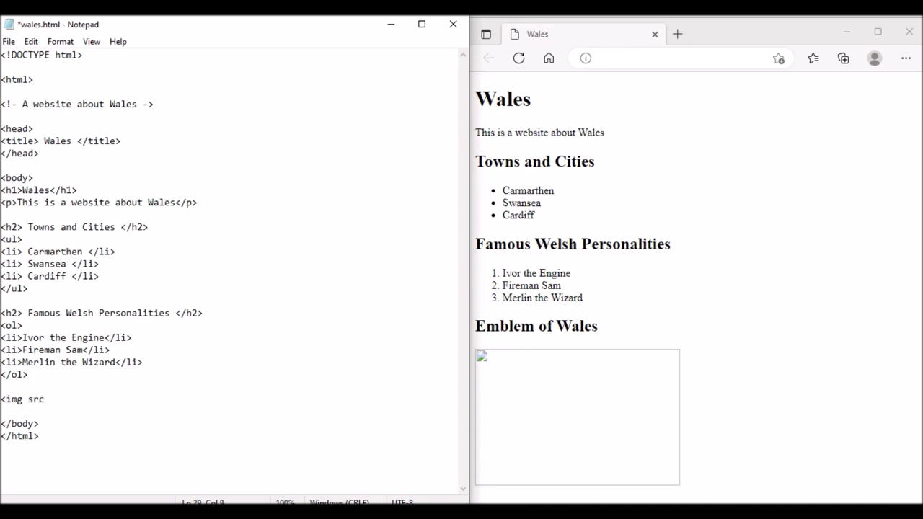
type("=")
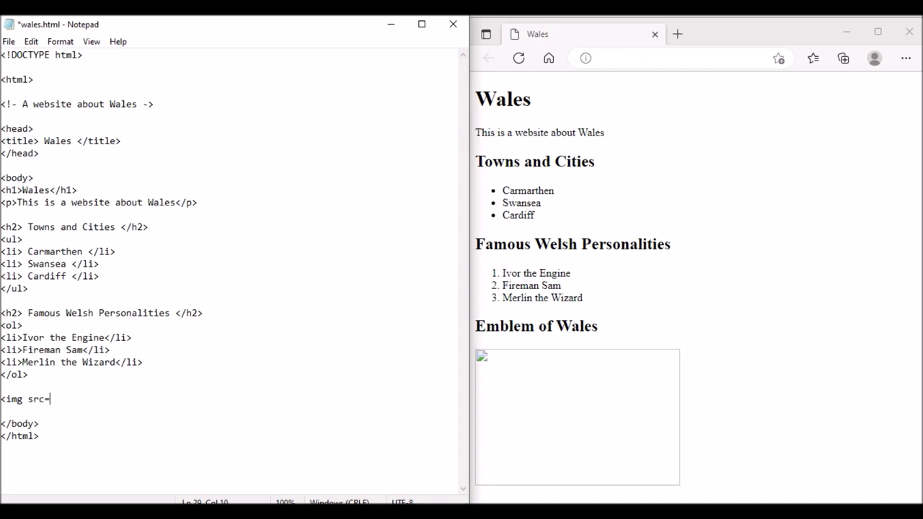
type("\"imag")
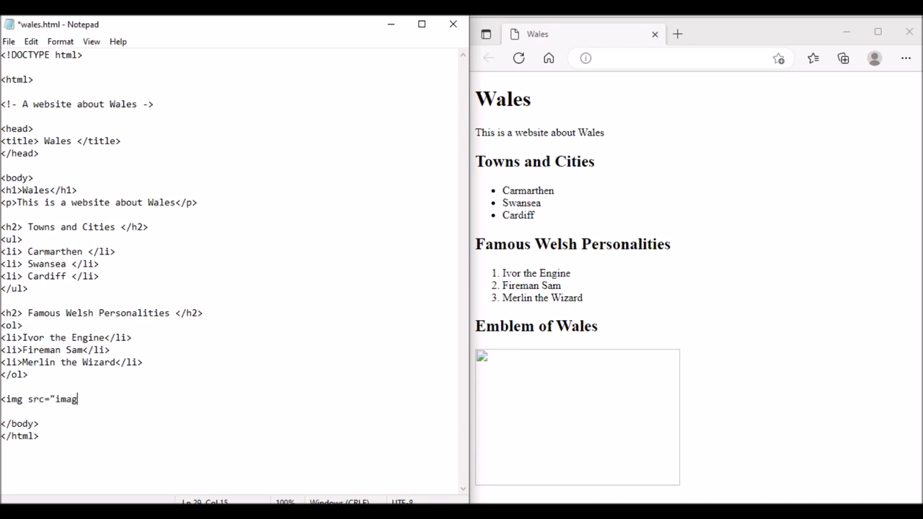
type("es/")
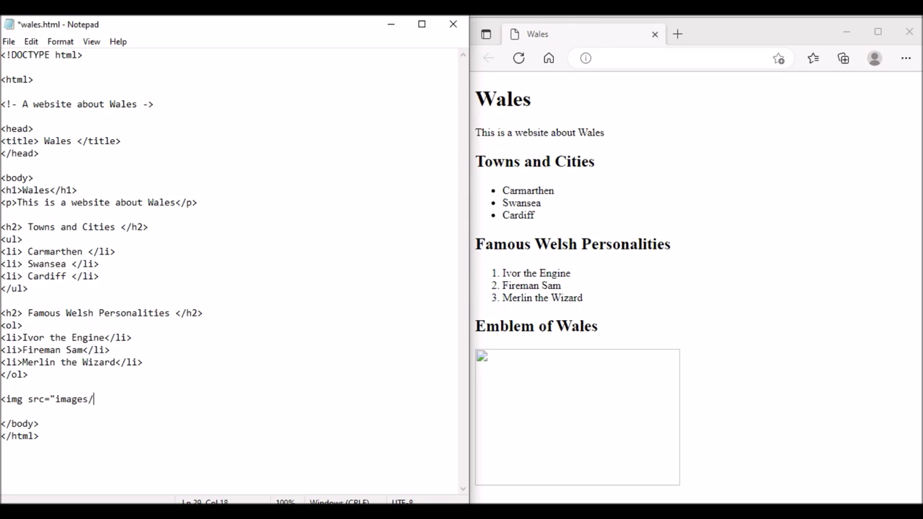
type("daffodils")
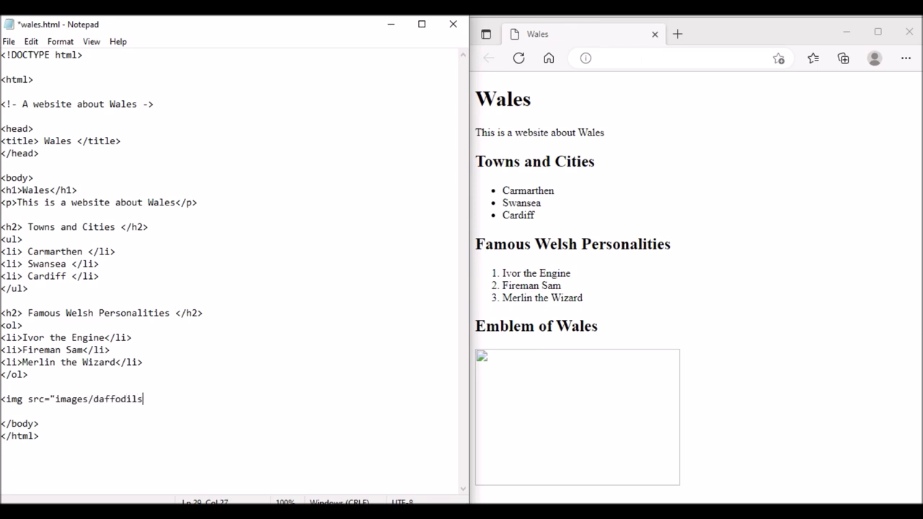
type(".J")
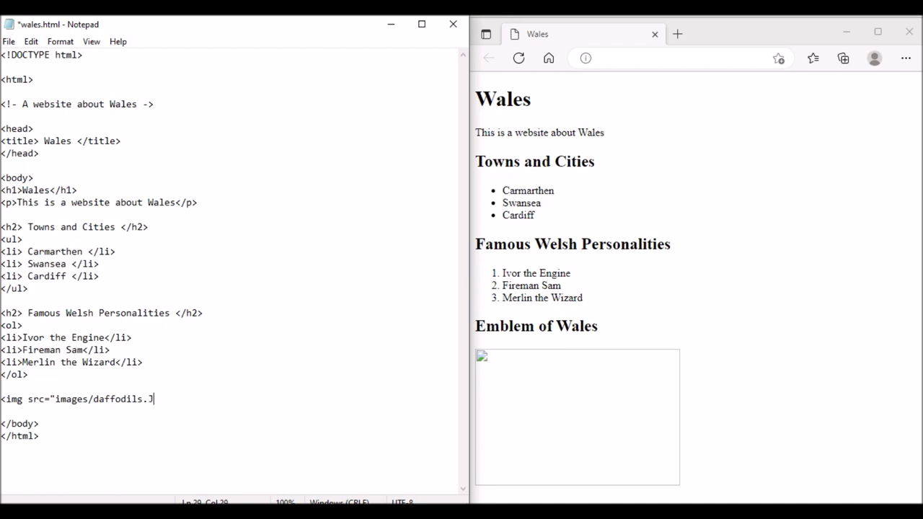
type("PG\"")
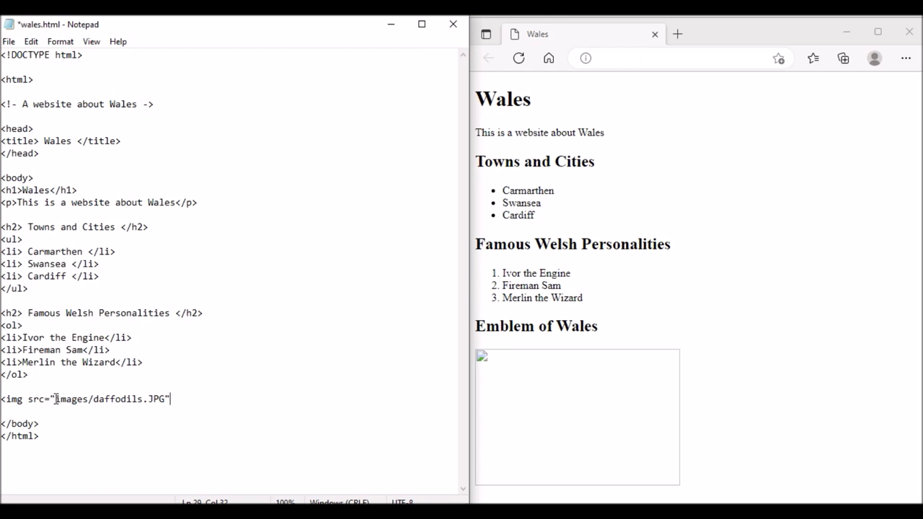
Step: Point out the images folder and daffodils.JPG file name within the src path
double_click(72, 398)
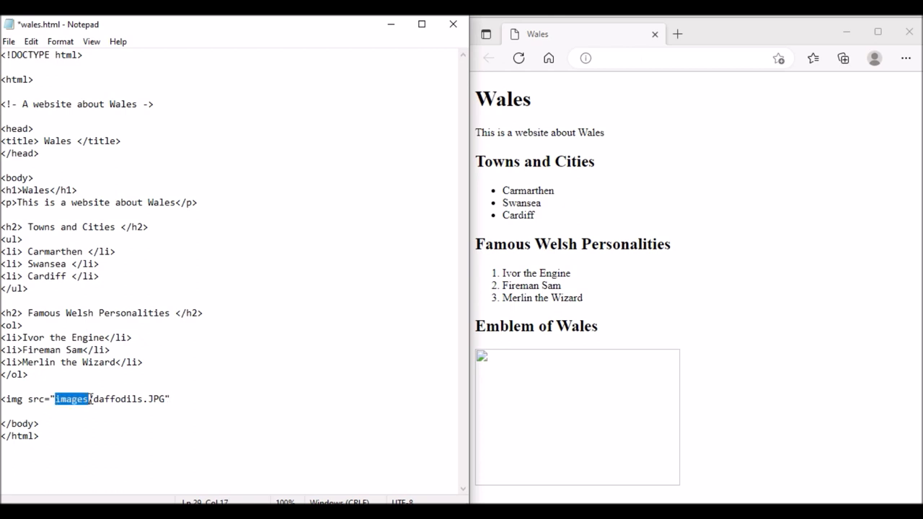
double_click(117, 399)
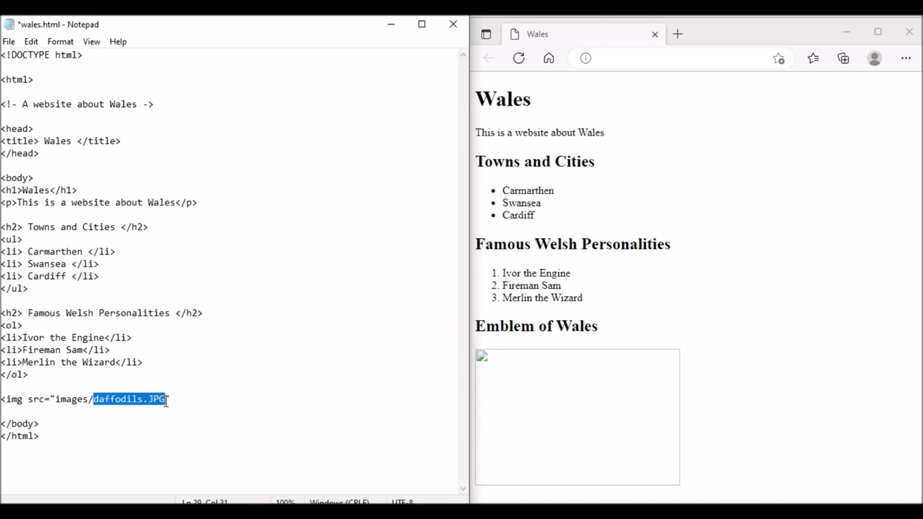
left_click(170, 398)
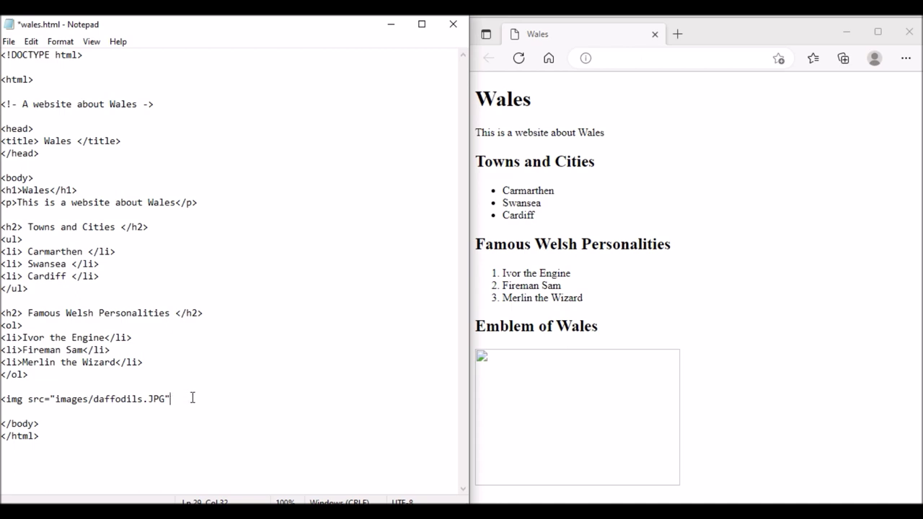
mouse_move(500, 383)
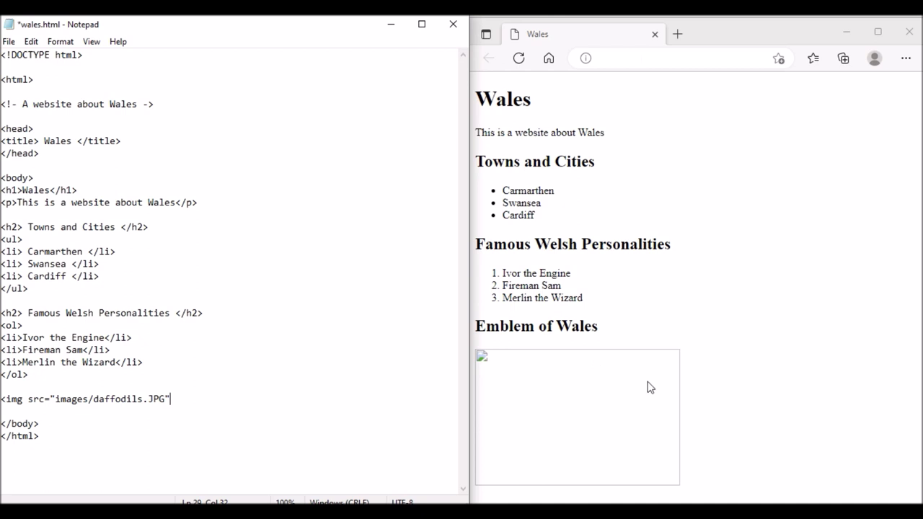
mouse_move(264, 392)
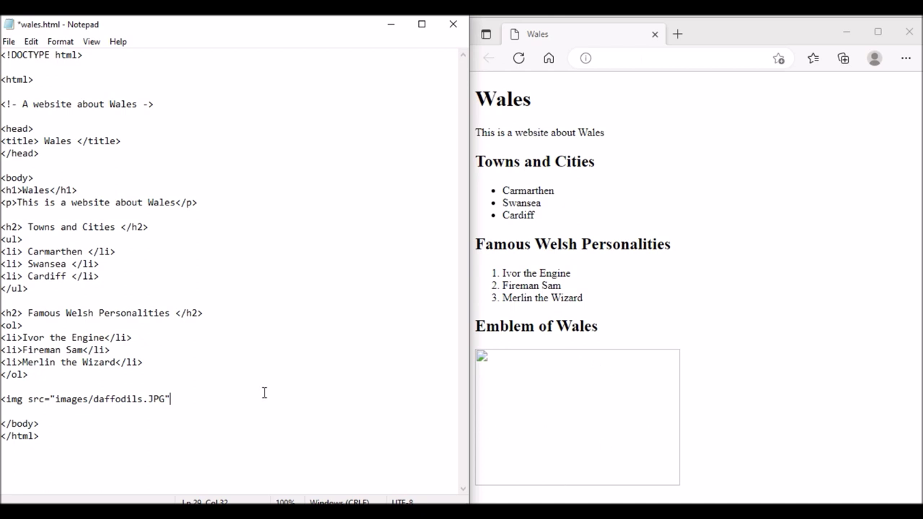
Step: Close the img tag with >, save wales.html, and reload Edge to show the photo
type(">")
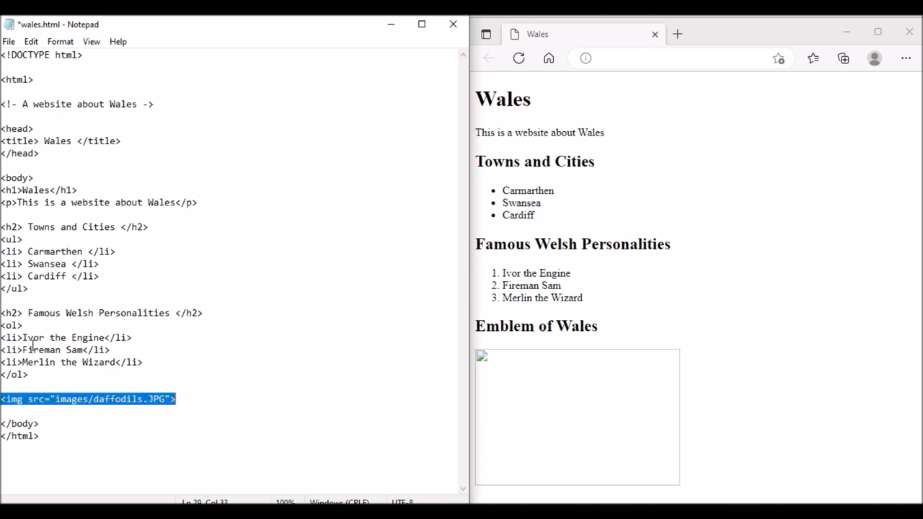
left_click(27, 398)
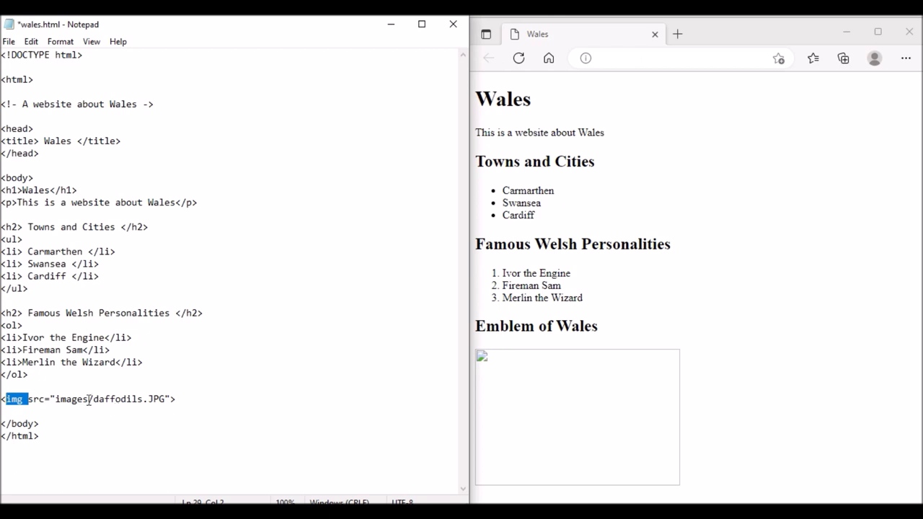
key("ctrl+s")
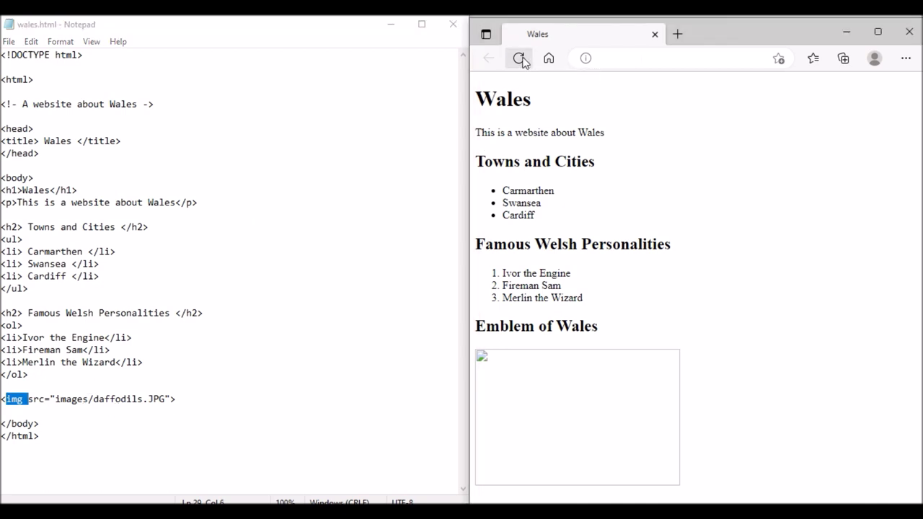
left_click(519, 57)
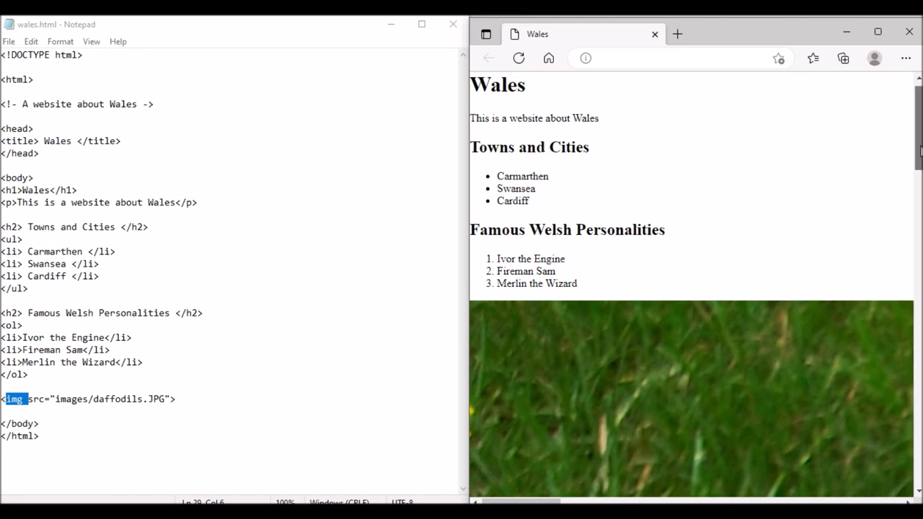
scroll("down", 3)
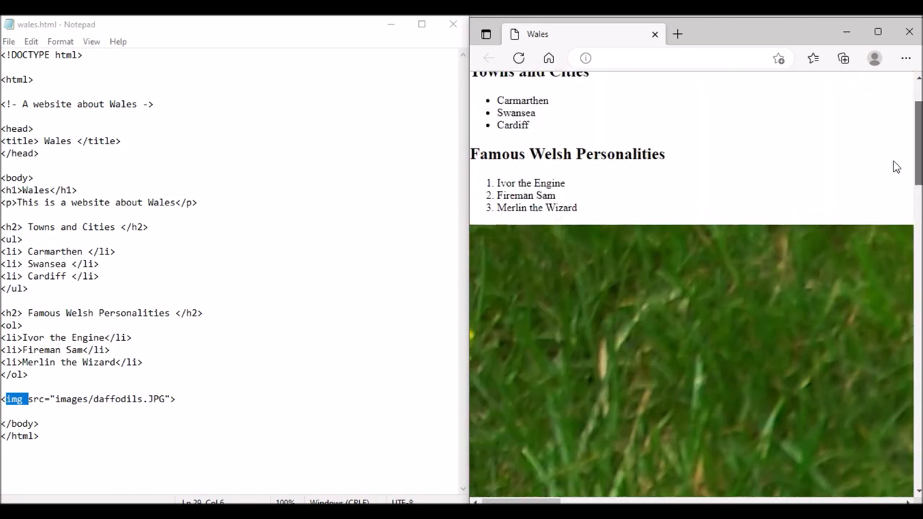
left_click(171, 398)
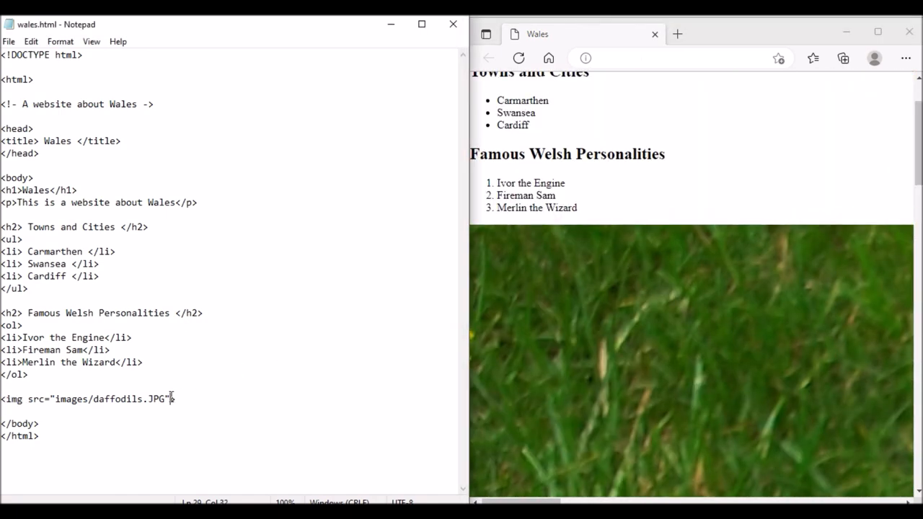
Step: Add width="300" height="200" to the img tag, save, and reload to see the smaller photo
type("width")
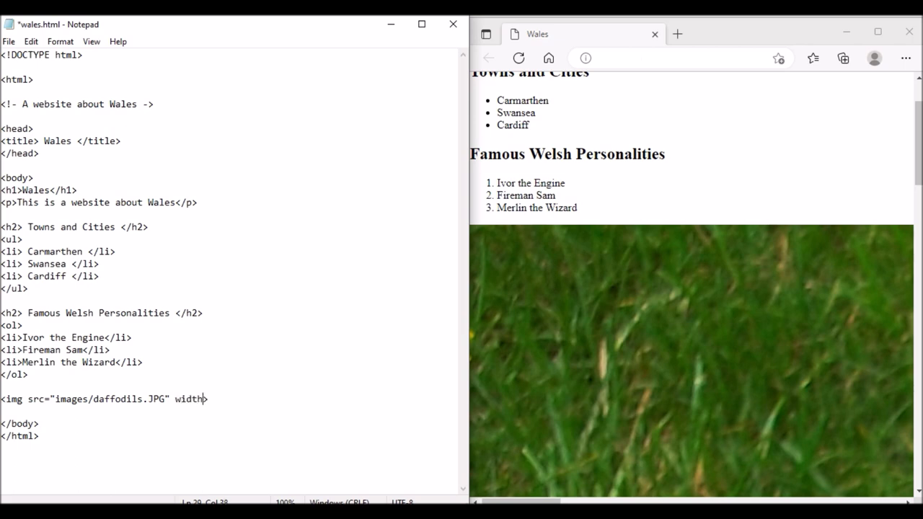
type("=\"")
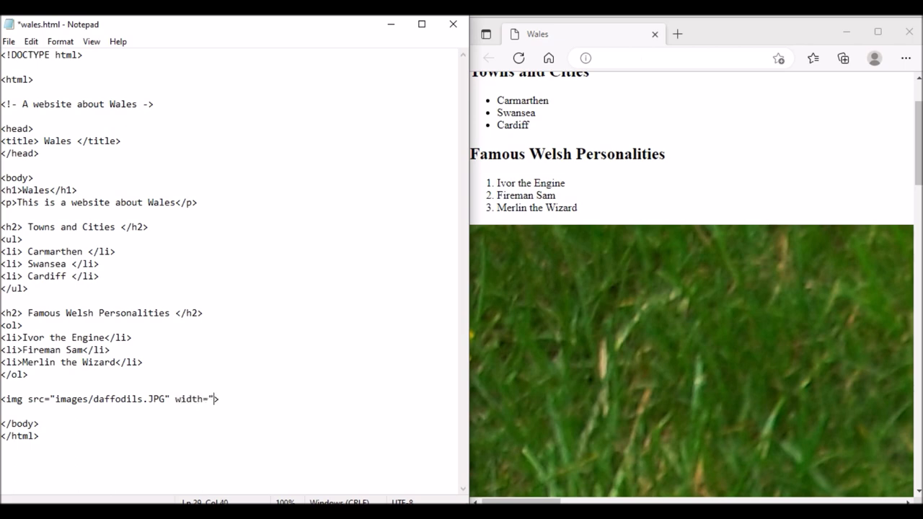
type("300\"")
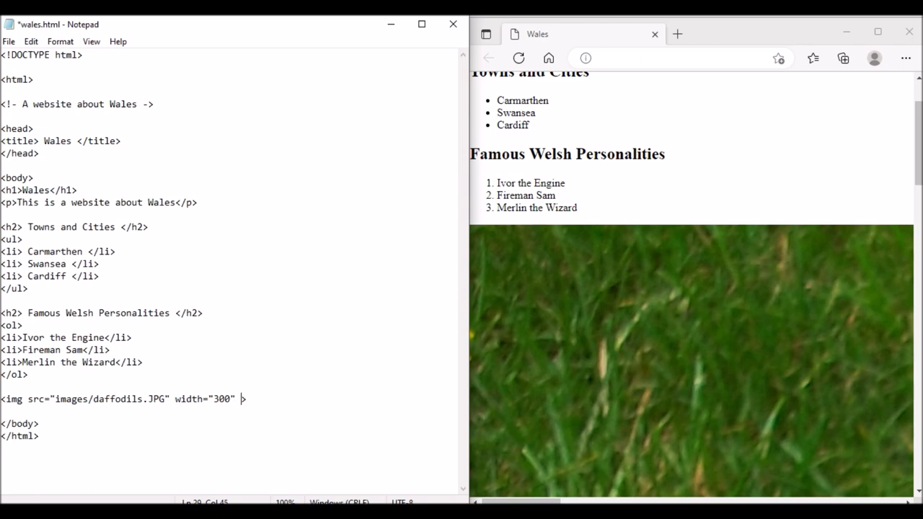
type("heih")
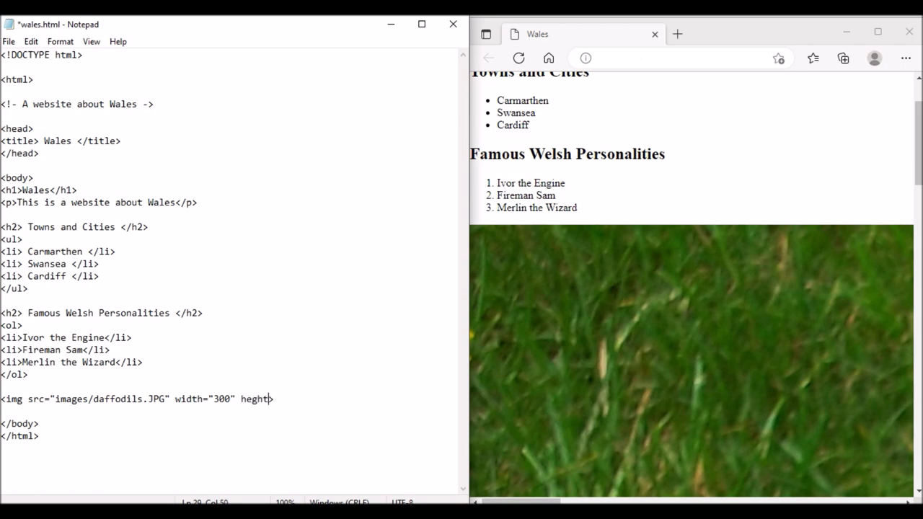
type("=\"200")
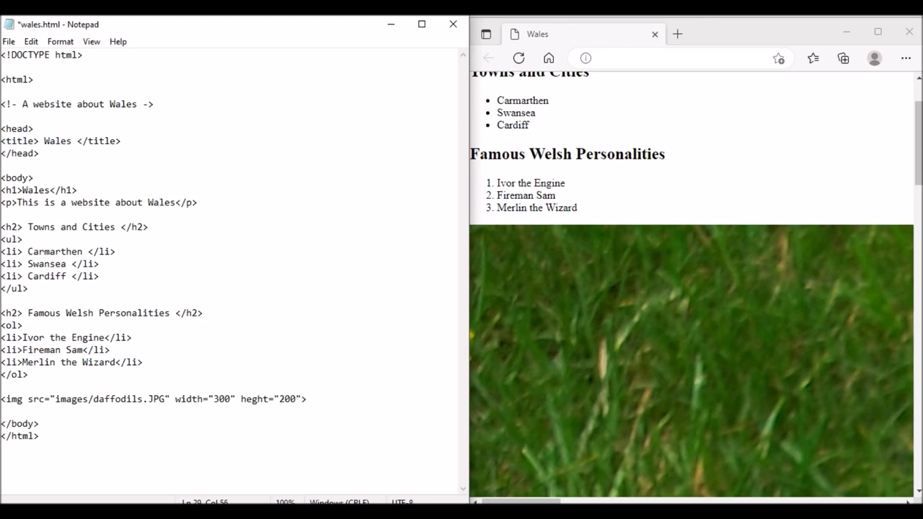
key("ctrl+s")
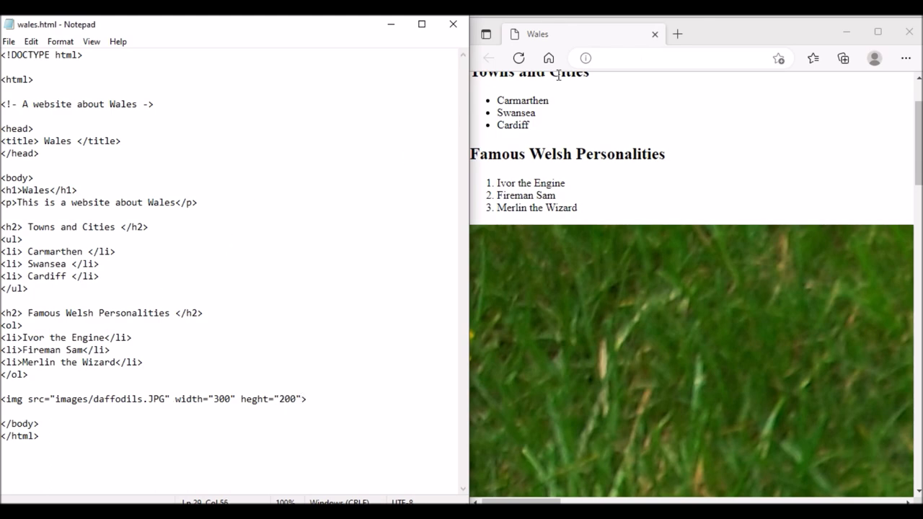
mouse_move(519, 58)
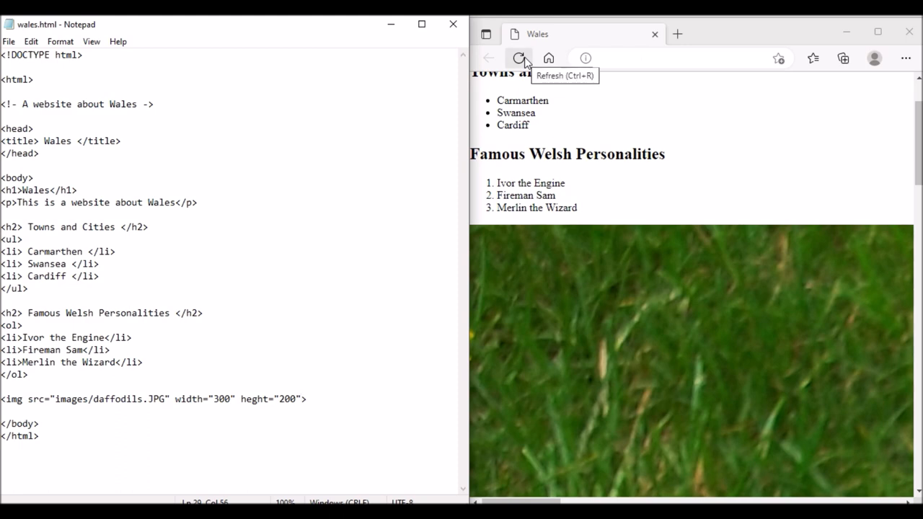
left_click(519, 57)
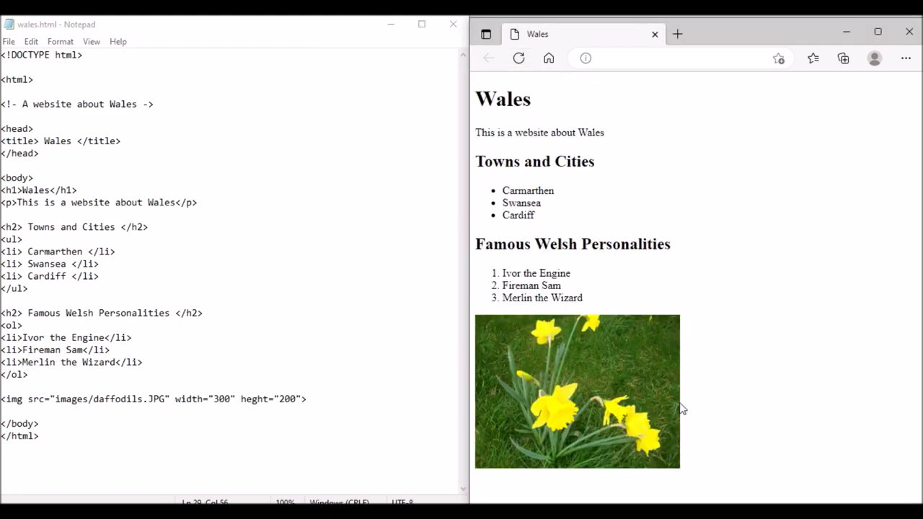
mouse_move(724, 354)
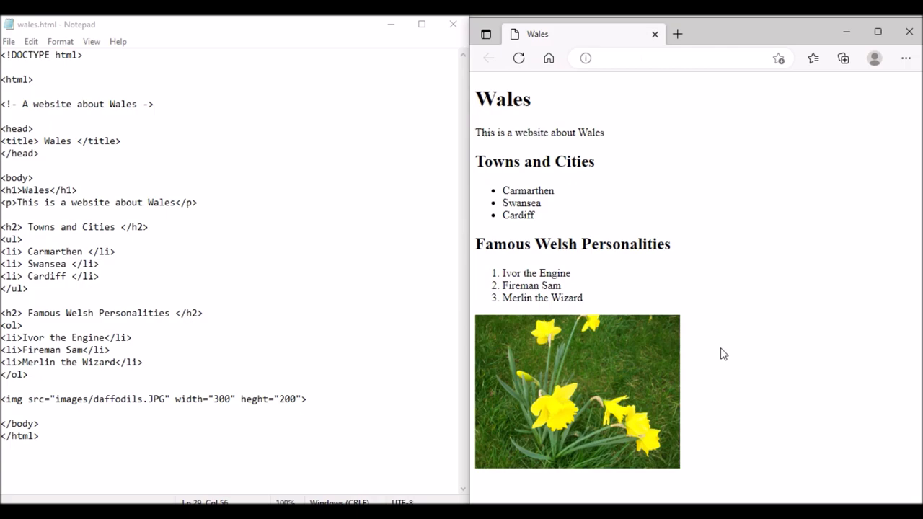